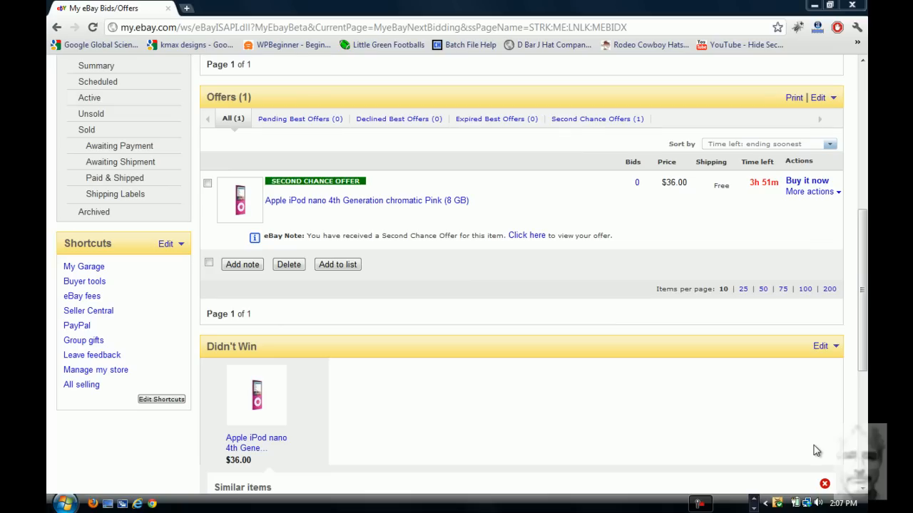
{"action": "mouse_move", "coordinate": [300, 206]}
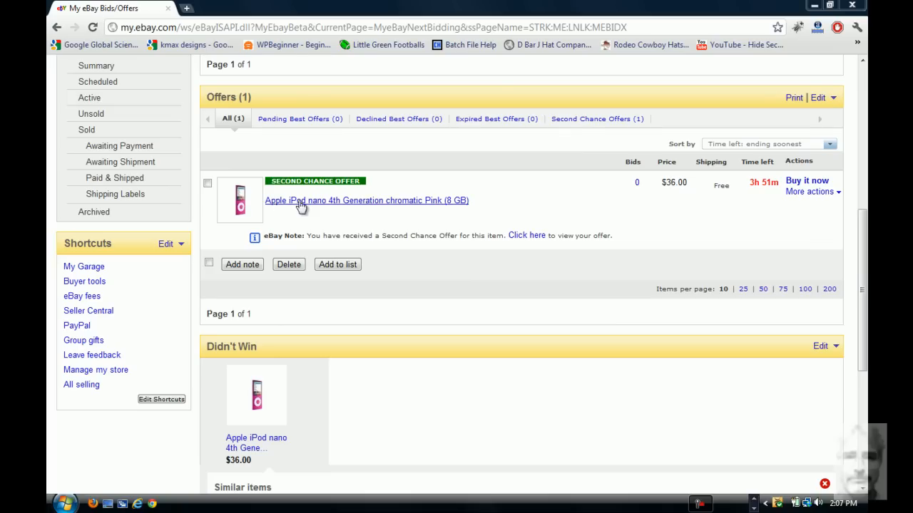
{"action": "mouse_move", "coordinate": [440, 206]}
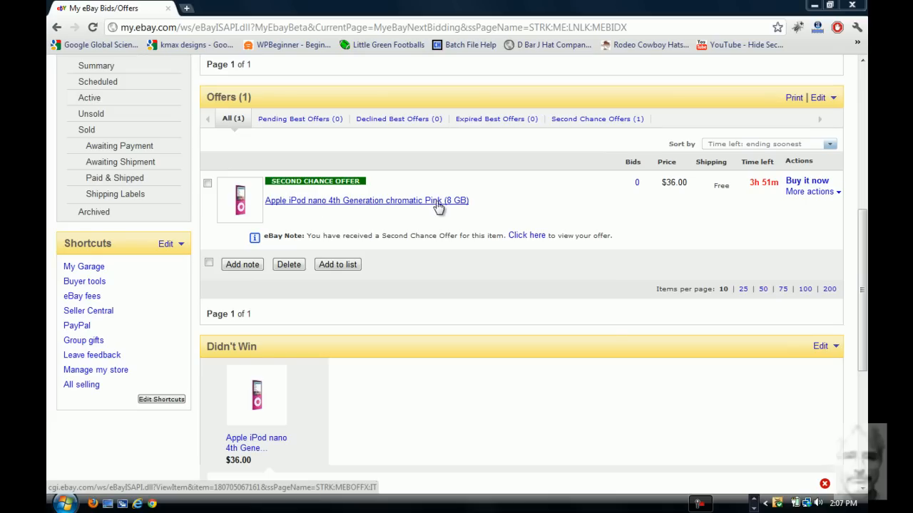
{"action": "mouse_move", "coordinate": [626, 195]}
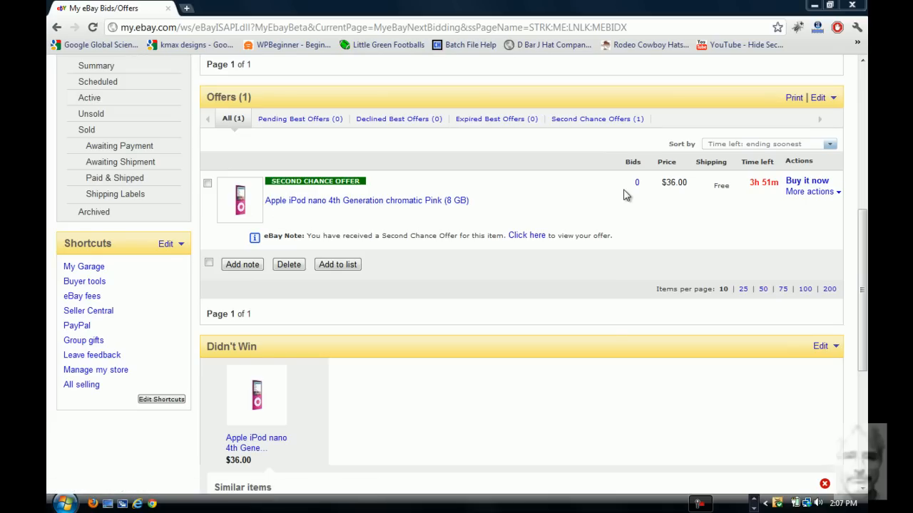
{"action": "mouse_move", "coordinate": [673, 197]}
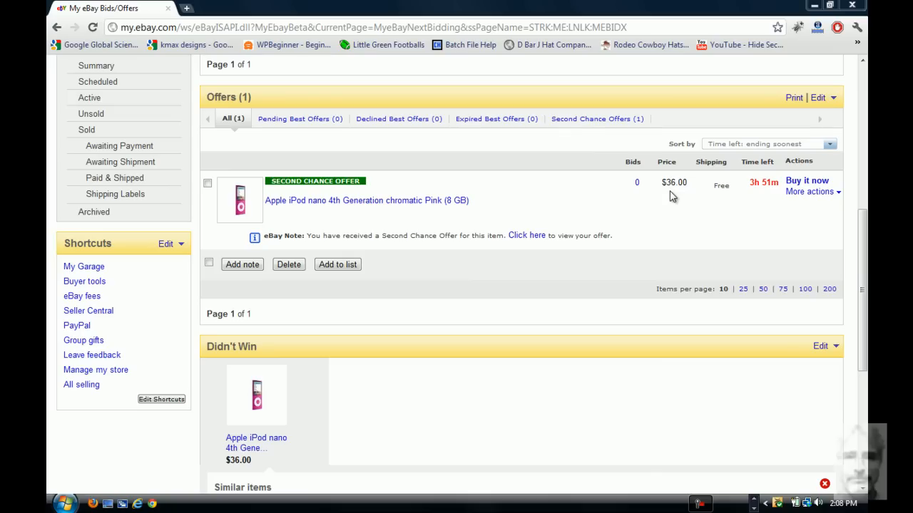
{"action": "mouse_move", "coordinate": [687, 188]}
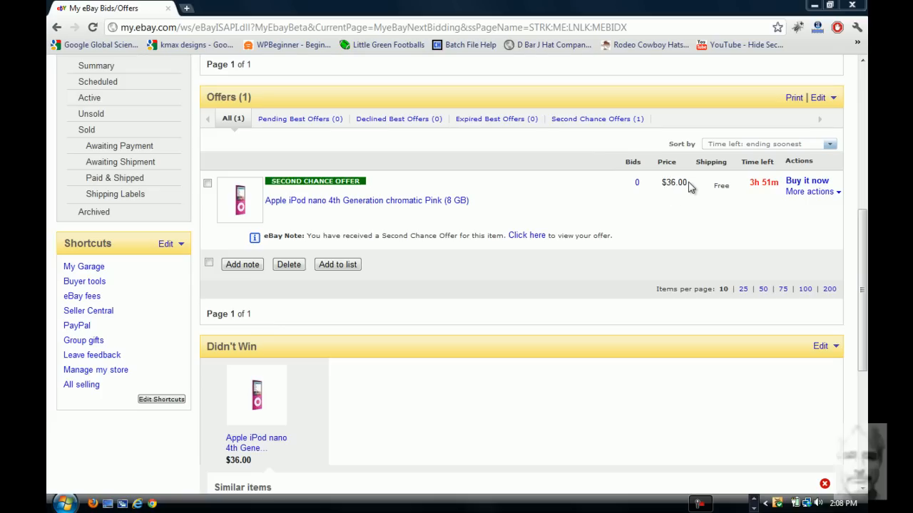
{"action": "mouse_move", "coordinate": [693, 211]}
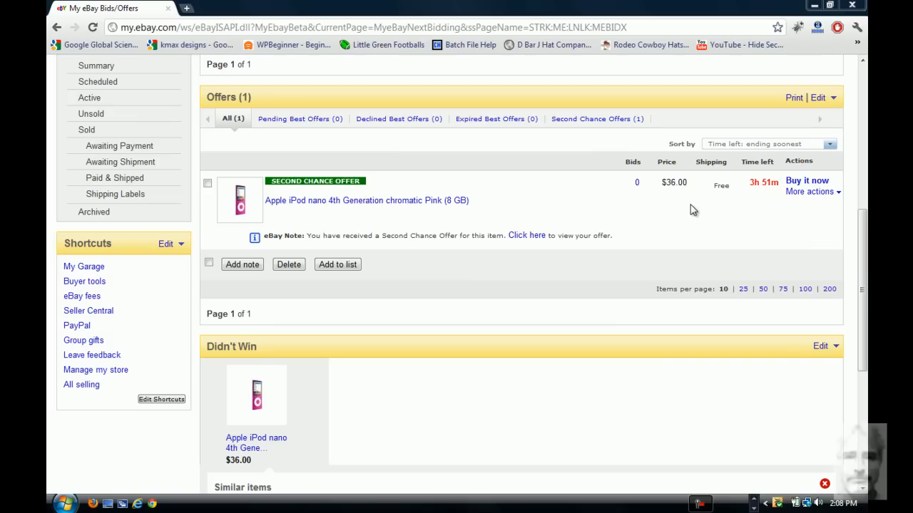
{"action": "mouse_move", "coordinate": [445, 254]}
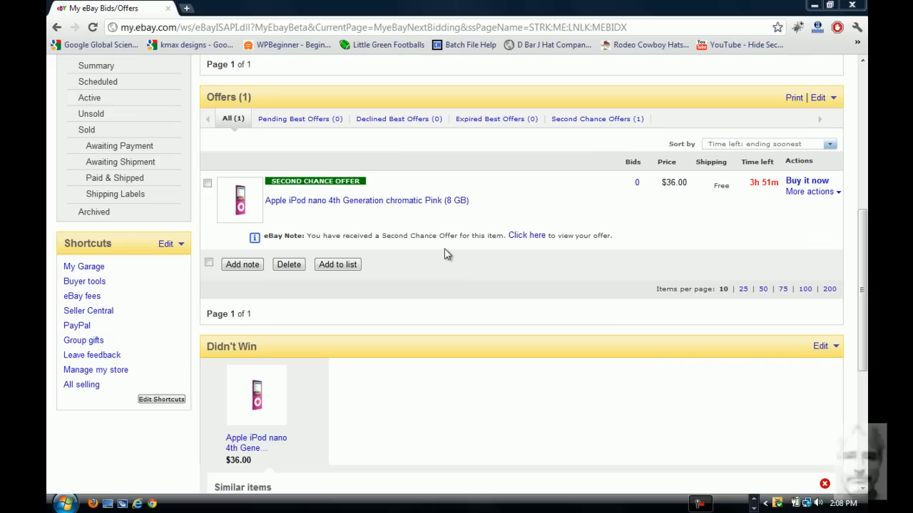
{"action": "mouse_move", "coordinate": [348, 191]}
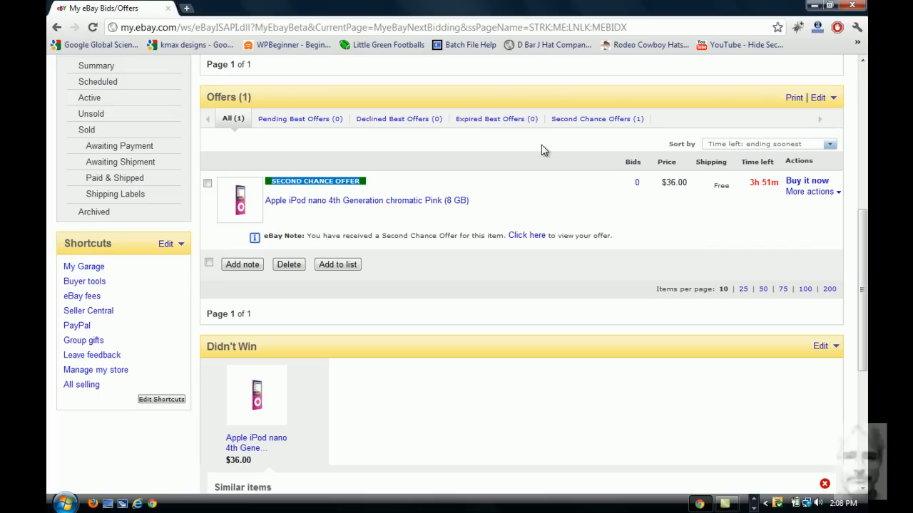
Step: Open the pink iPod nano 8GB second chance offer listing at US $35.00
{"action": "left_click", "coordinate": [367, 200]}
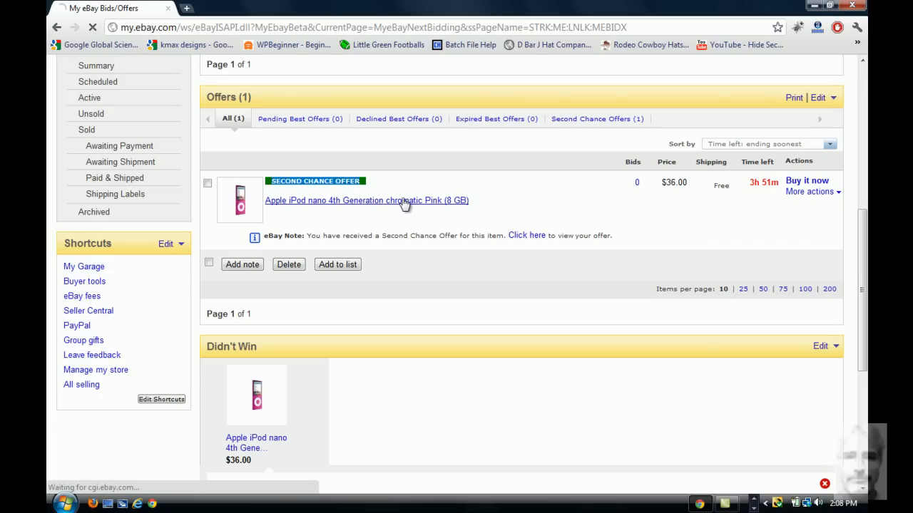
{"action": "left_click", "coordinate": [365, 200]}
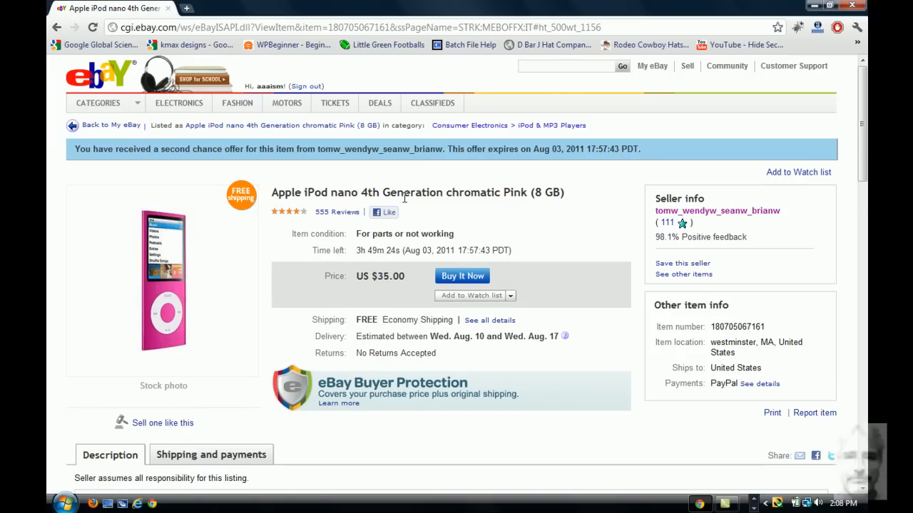
{"action": "mouse_move", "coordinate": [339, 271]}
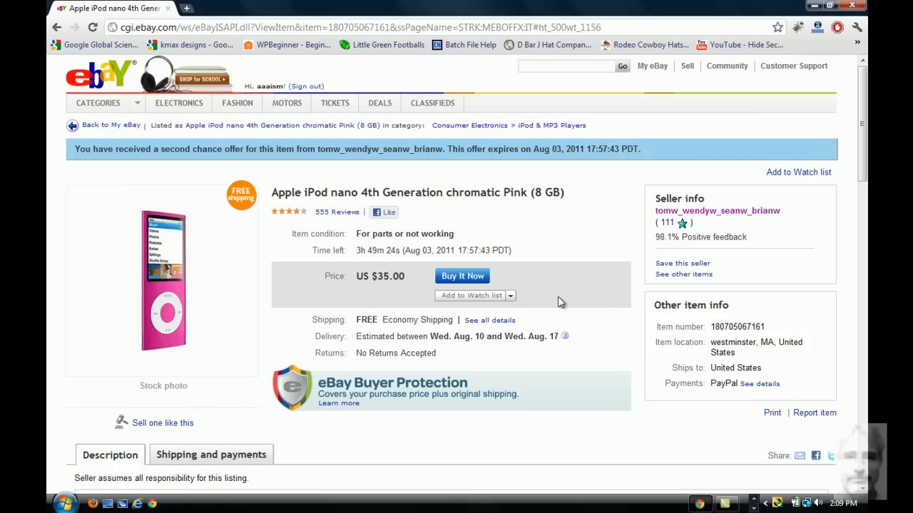
{"action": "scroll", "scroll_direction": "down", "scroll_amount": 3}
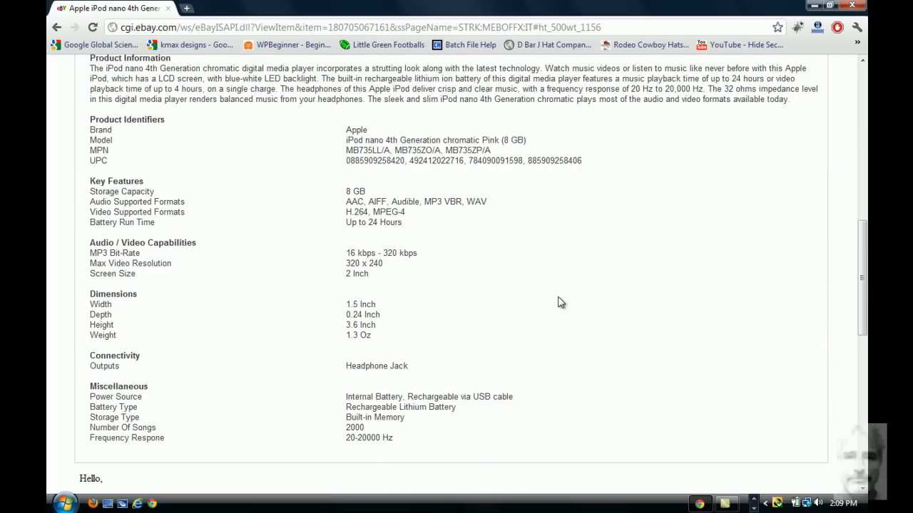
{"action": "scroll", "scroll_direction": "up", "scroll_amount": 3}
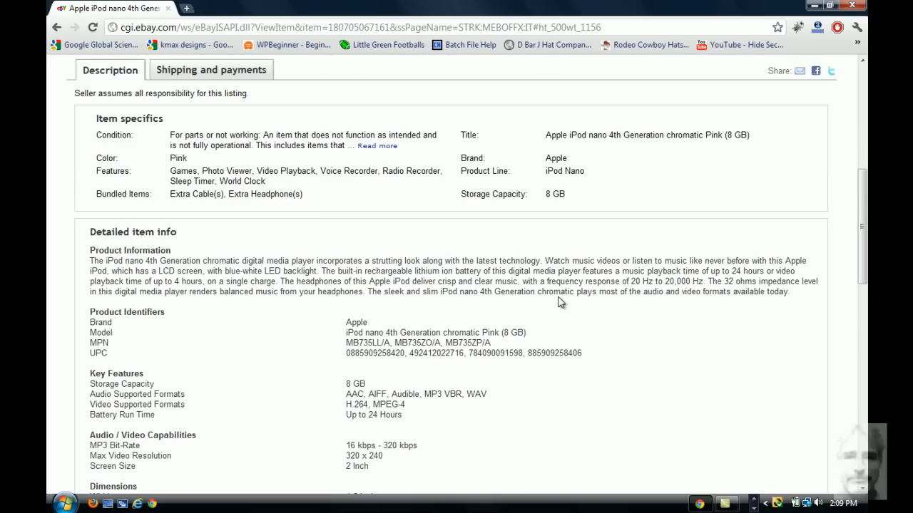
{"action": "scroll", "scroll_direction": "up", "scroll_amount": 3}
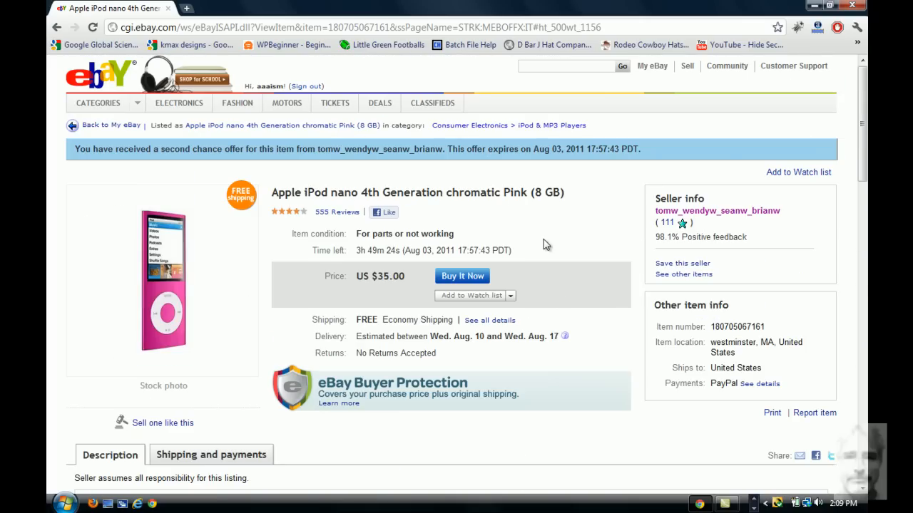
{"action": "mouse_move", "coordinate": [772, 329]}
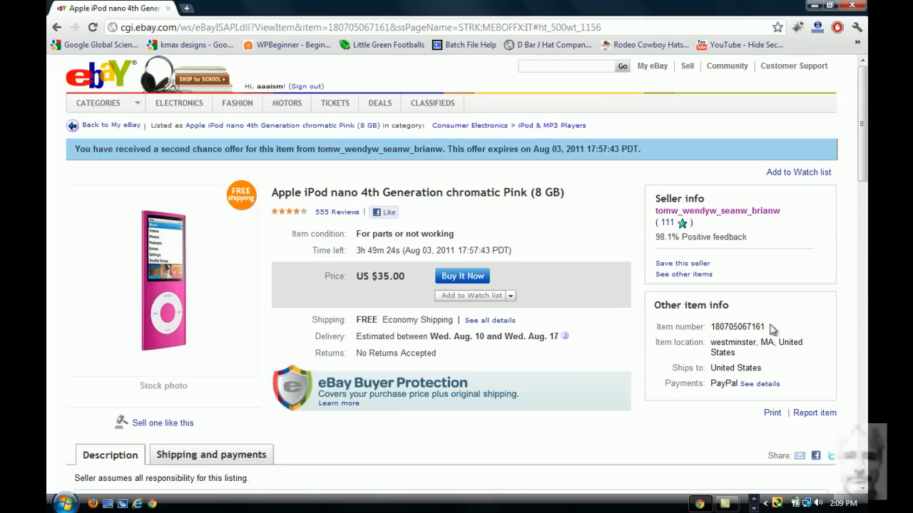
{"action": "double_click", "coordinate": [739, 327]}
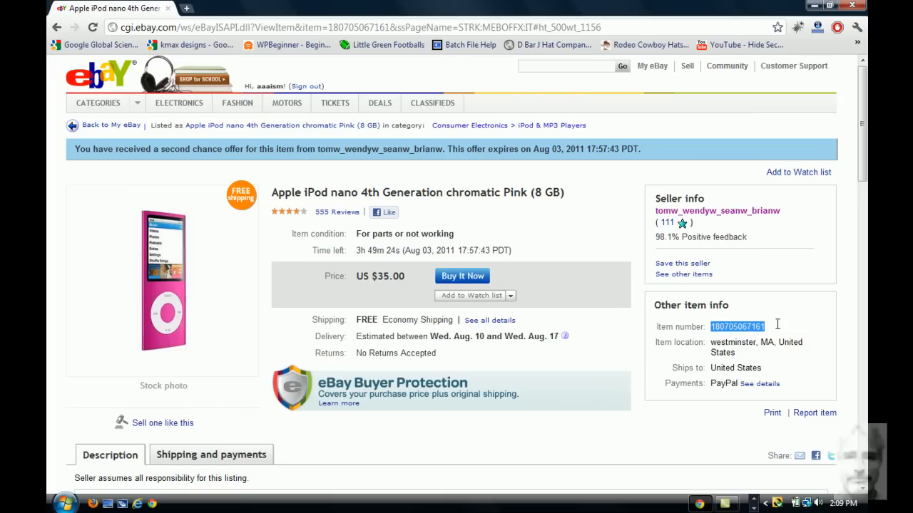
{"action": "mouse_move", "coordinate": [778, 328]}
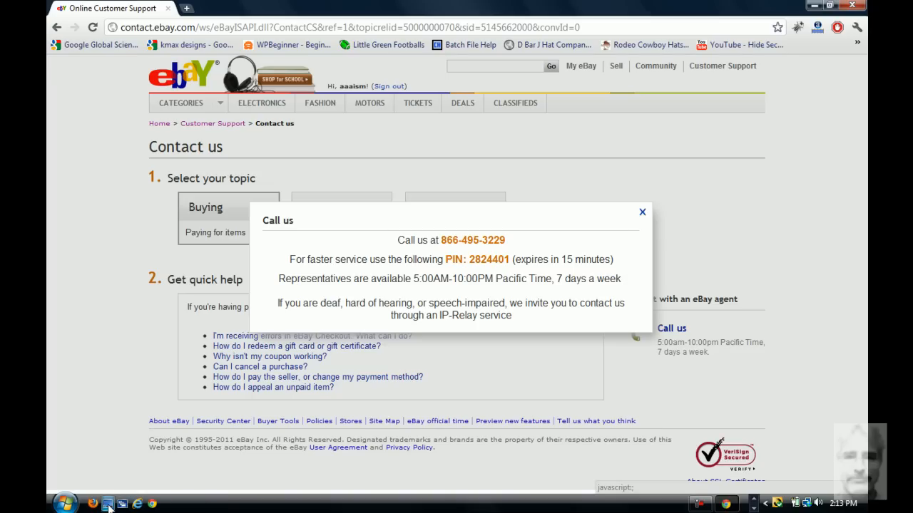
{"action": "mouse_move", "coordinate": [109, 506]}
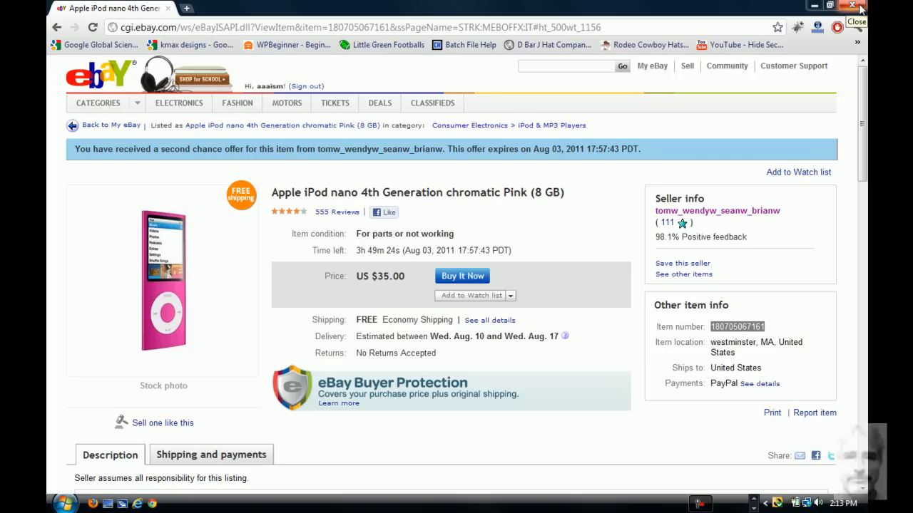
{"action": "mouse_move", "coordinate": [856, 21]}
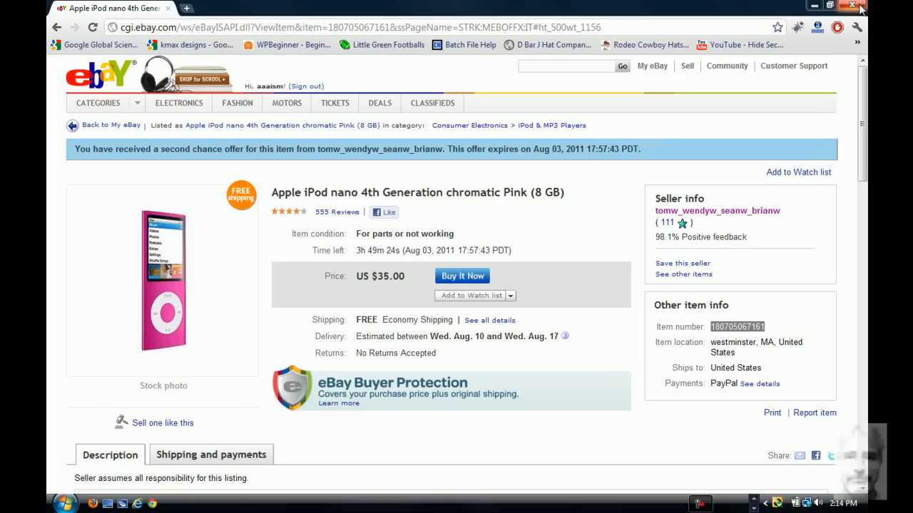
{"action": "scroll", "scroll_direction": "down", "scroll_amount": 3}
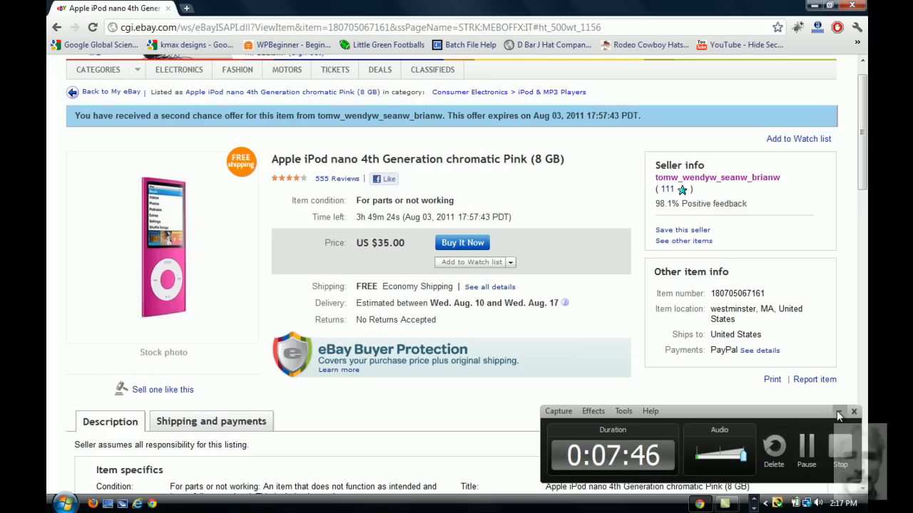
{"action": "left_click", "coordinate": [853, 413]}
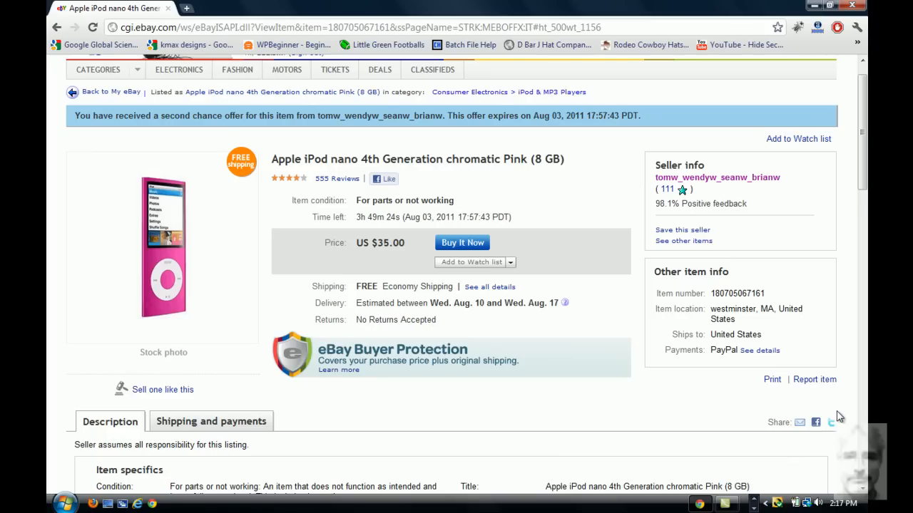